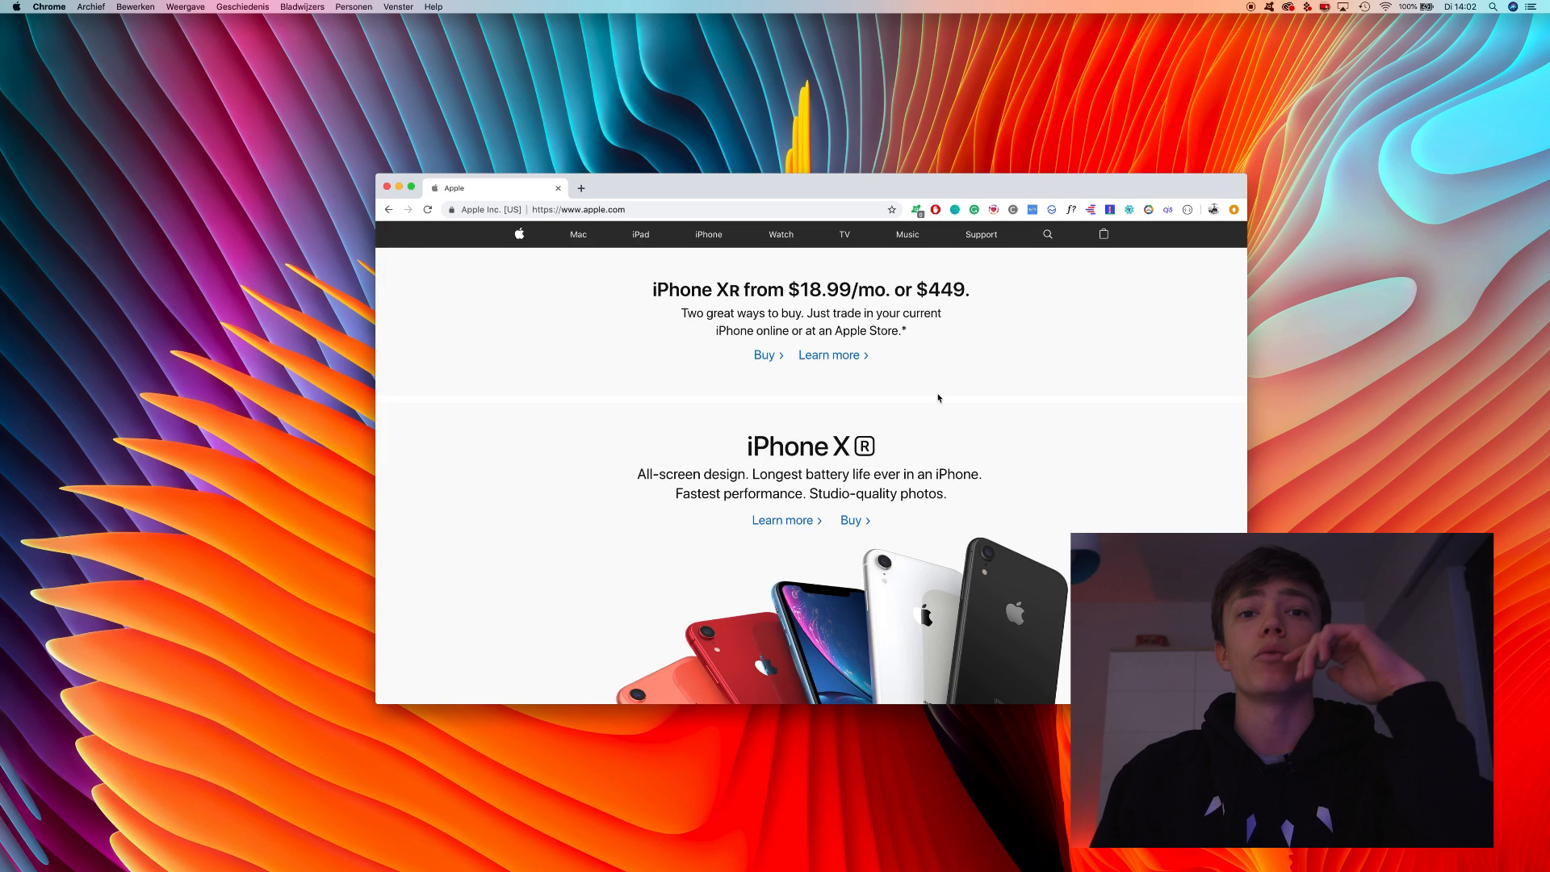
Inspect the 'This is Card.' headline's markup on the Apple Card page via Inspecteren.
scroll("down", 3)
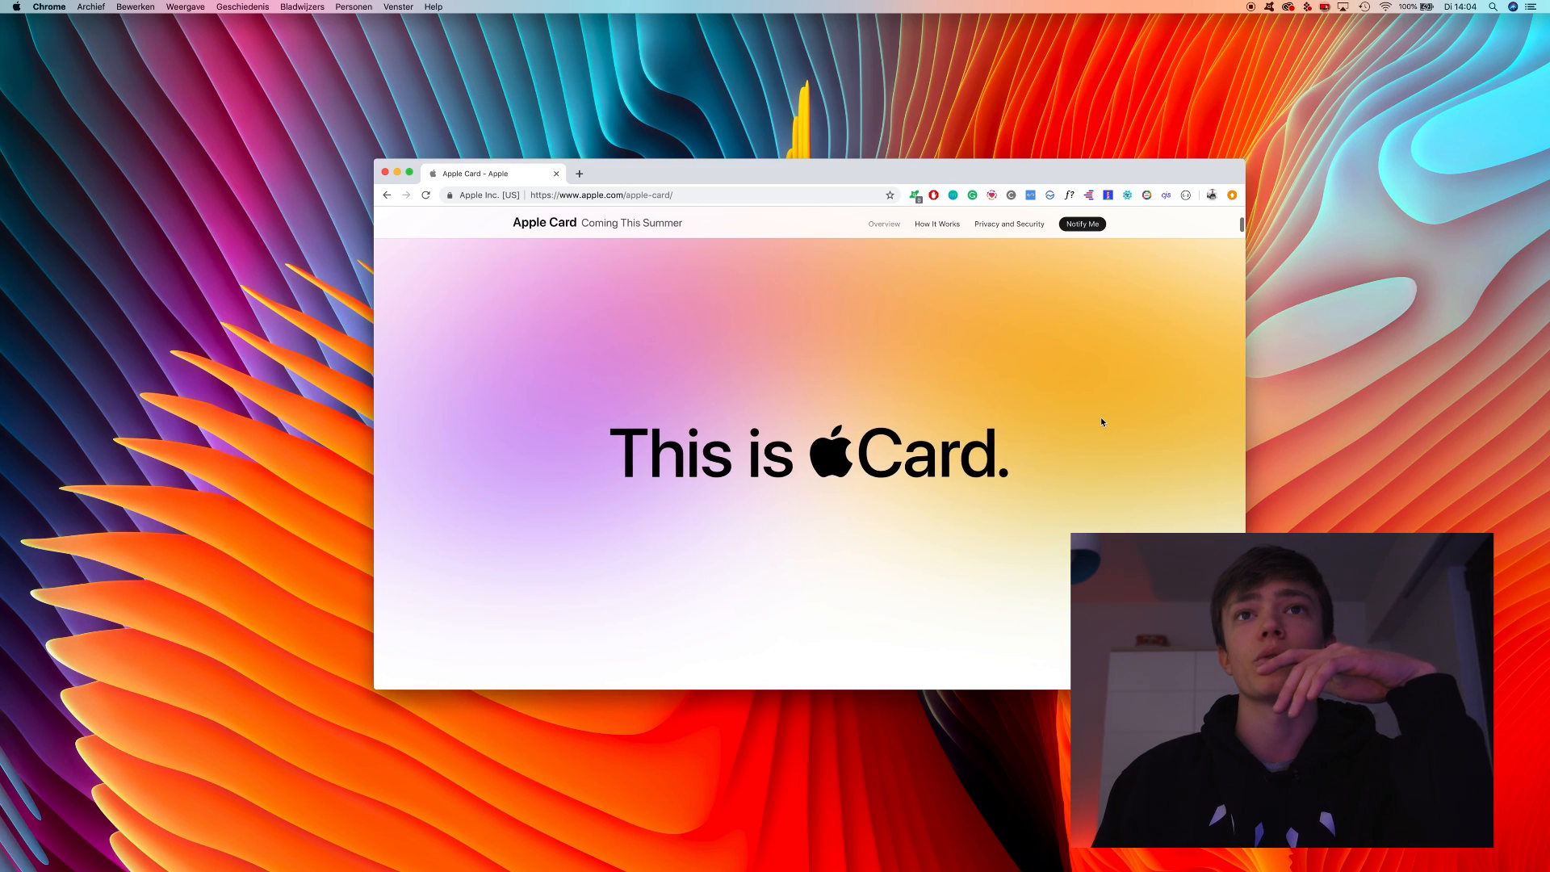
scroll("down", 3)
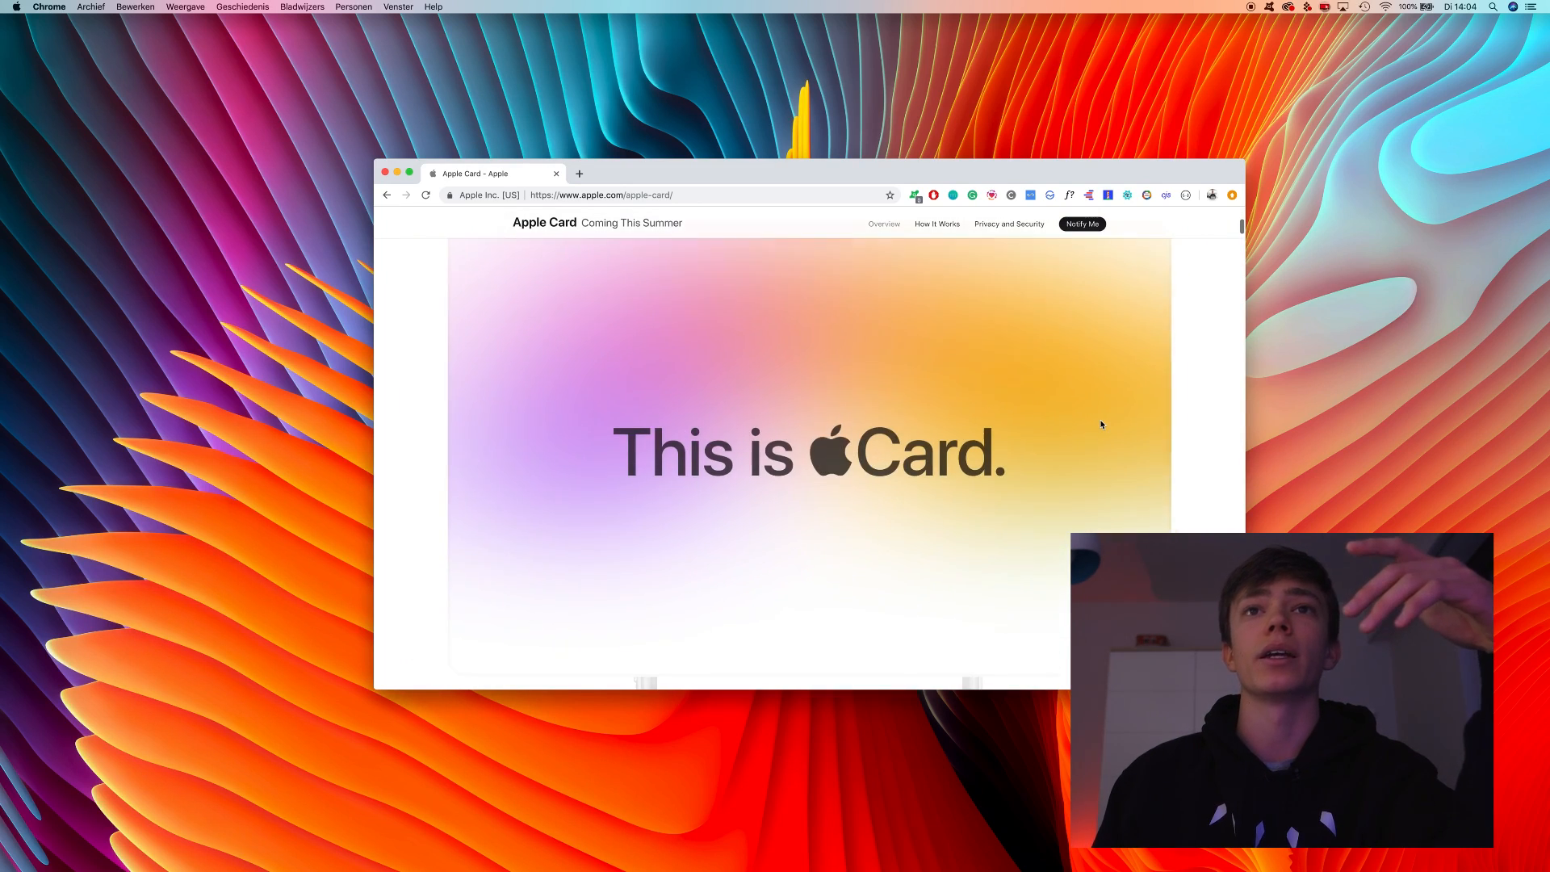
scroll("down", 3)
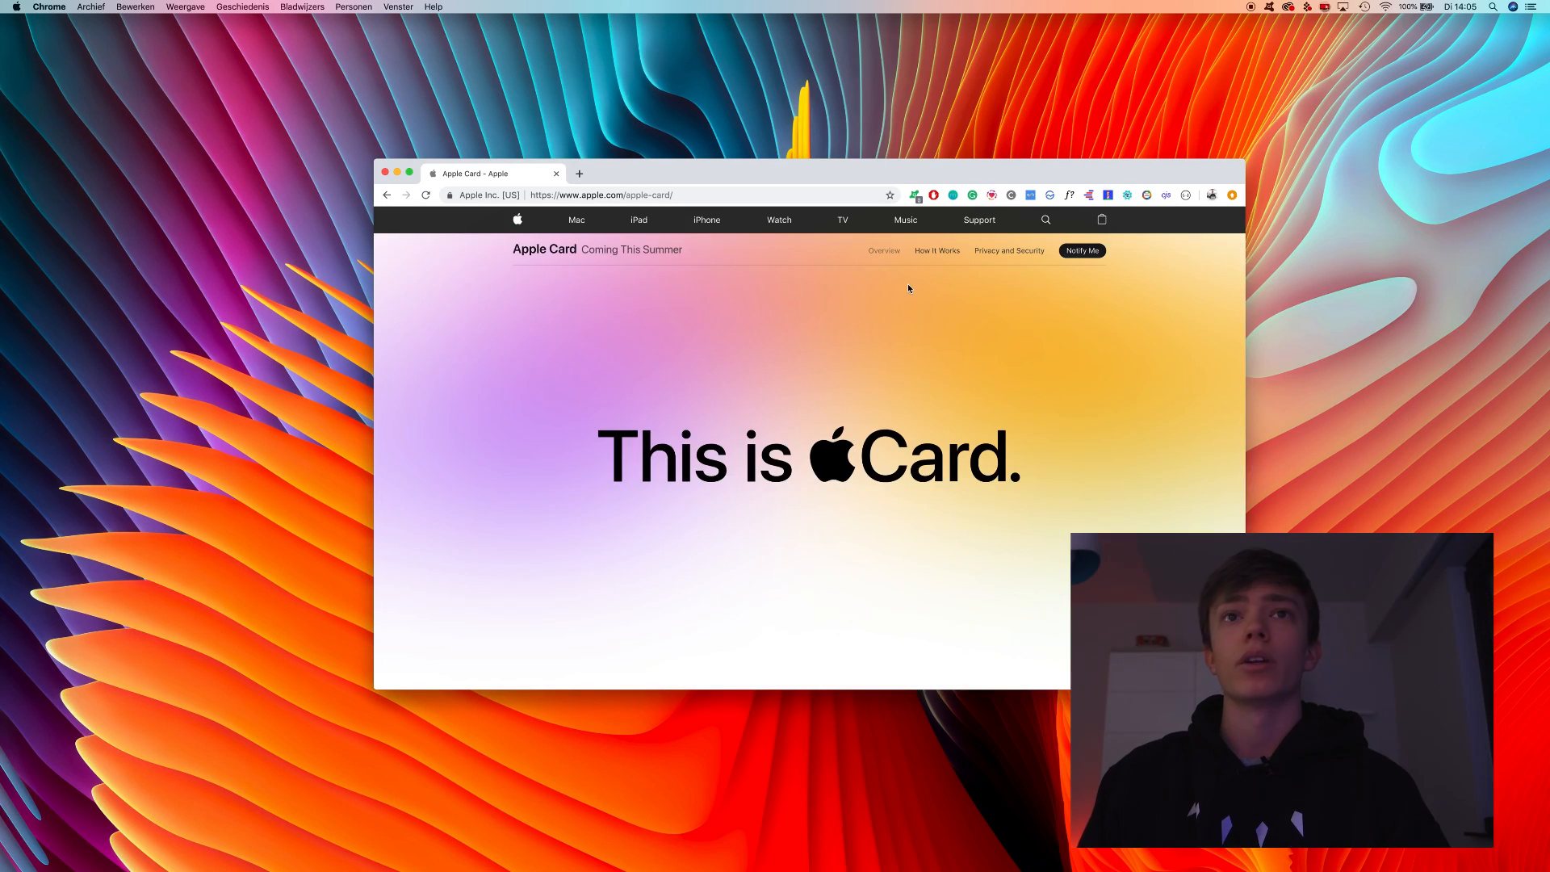
mouse_move(901, 330)
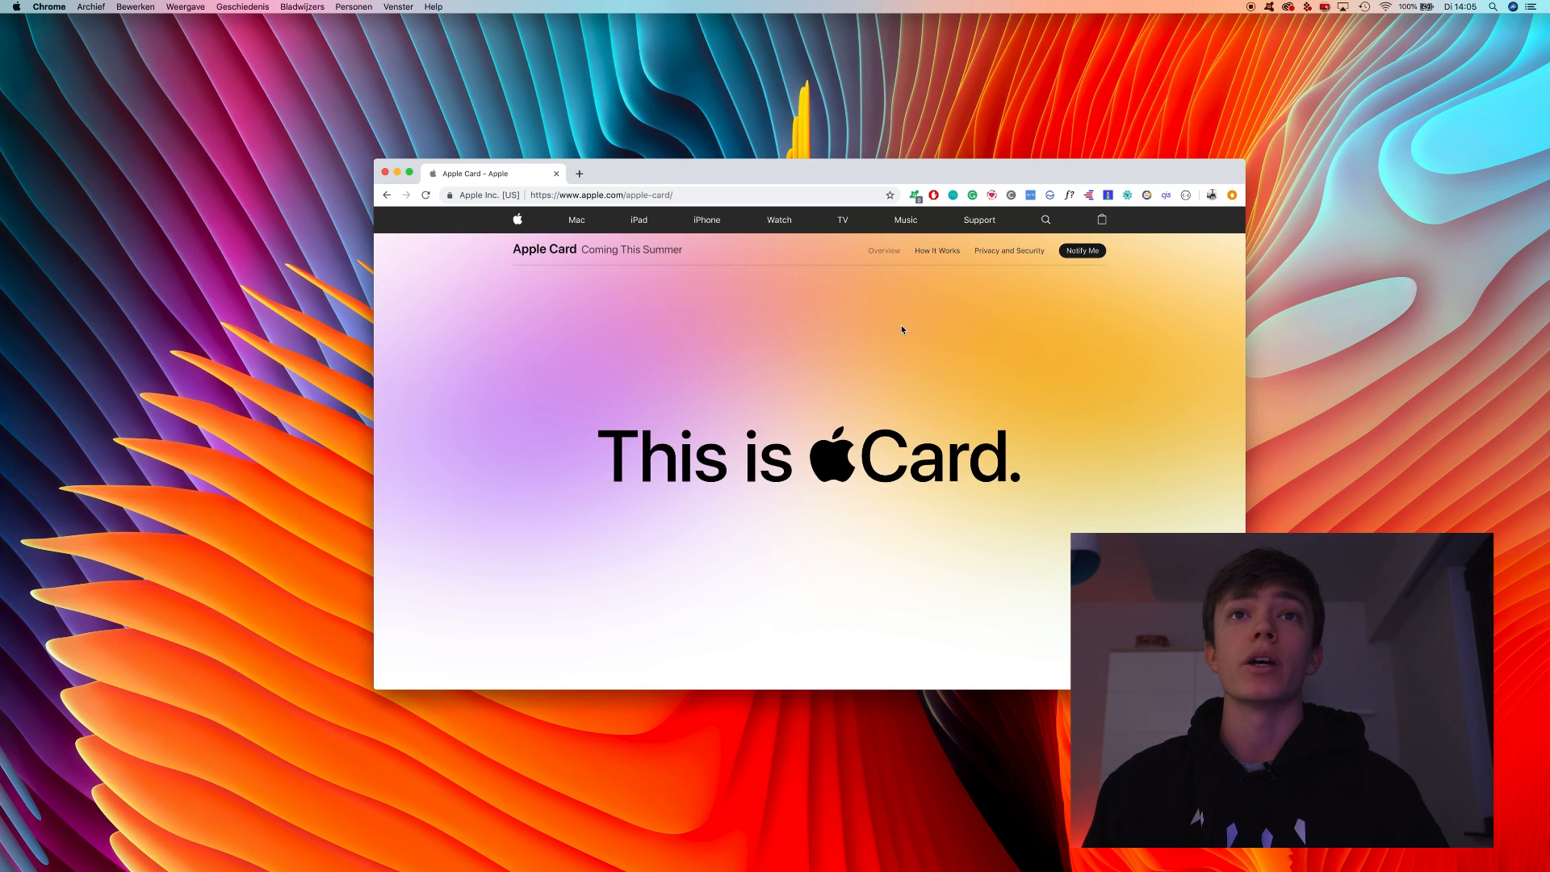
mouse_move(848, 443)
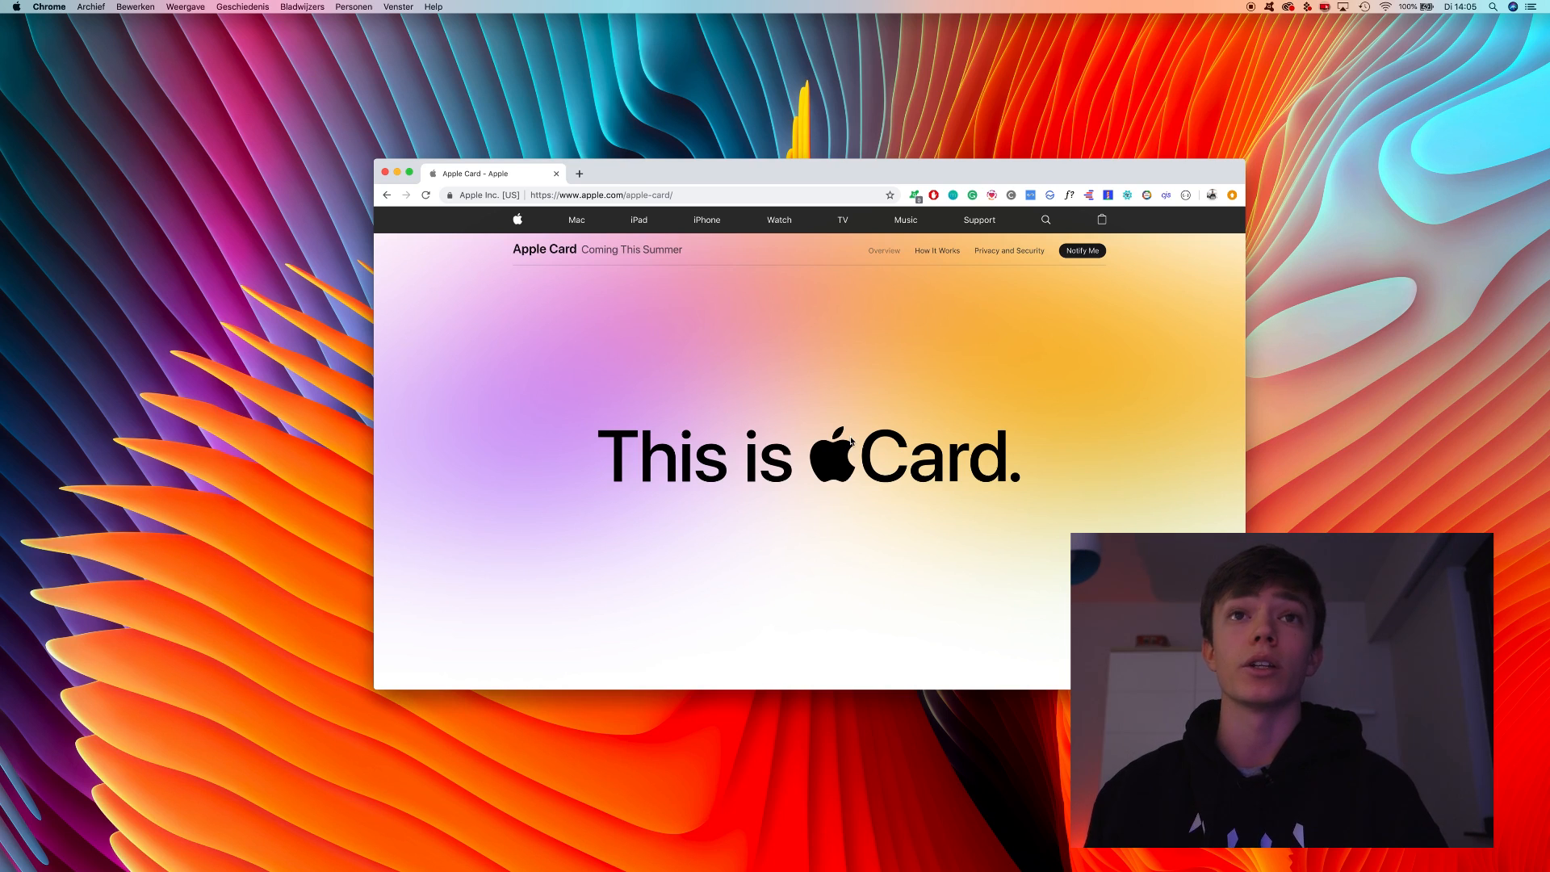
right_click(846, 455)
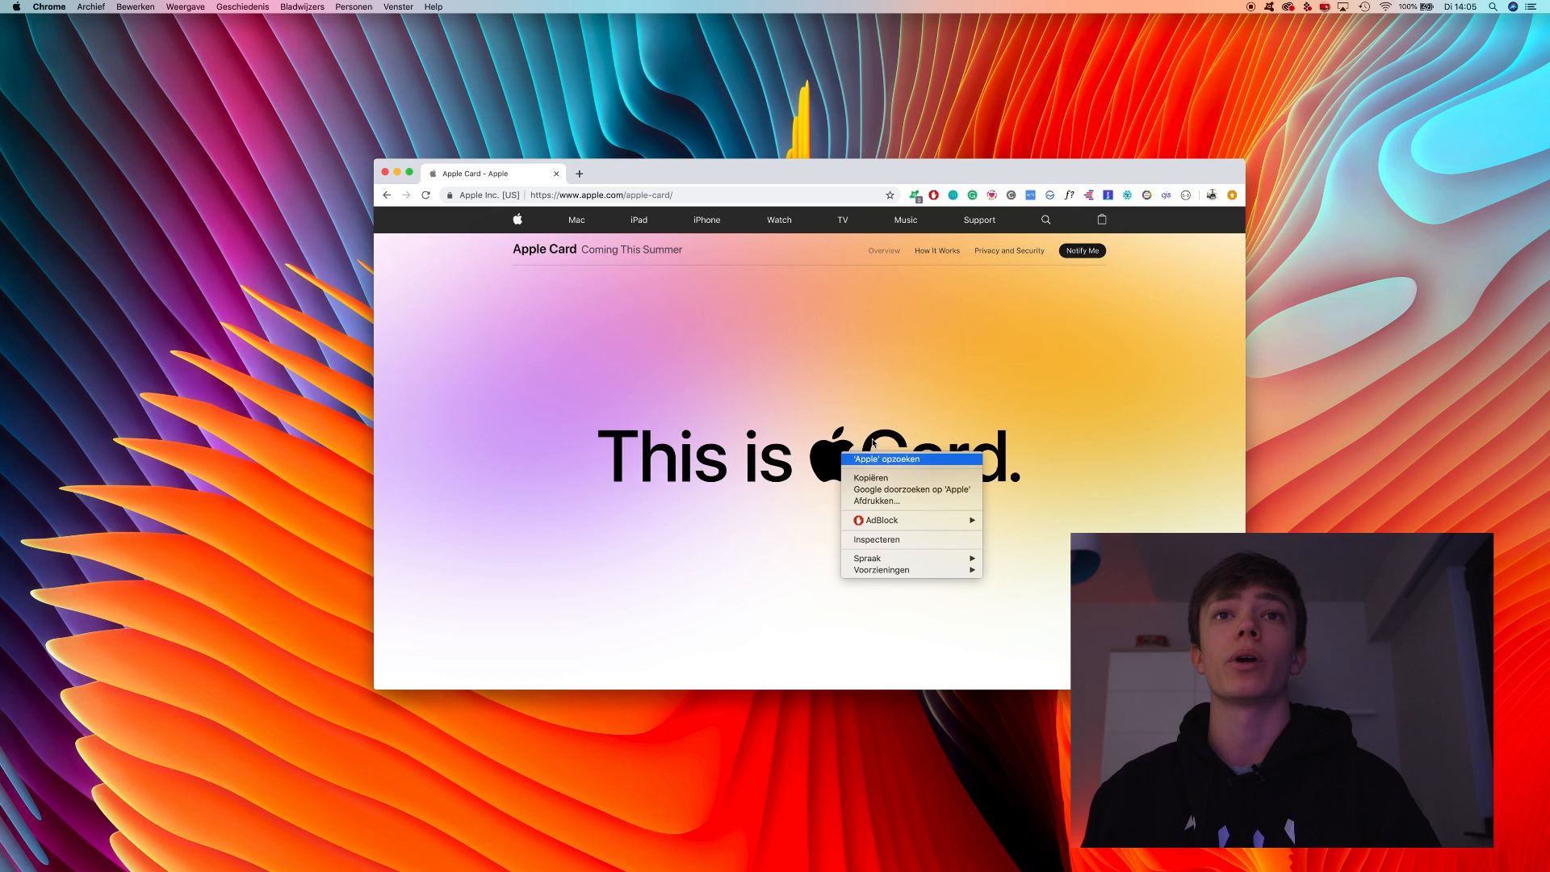
mouse_move(886, 542)
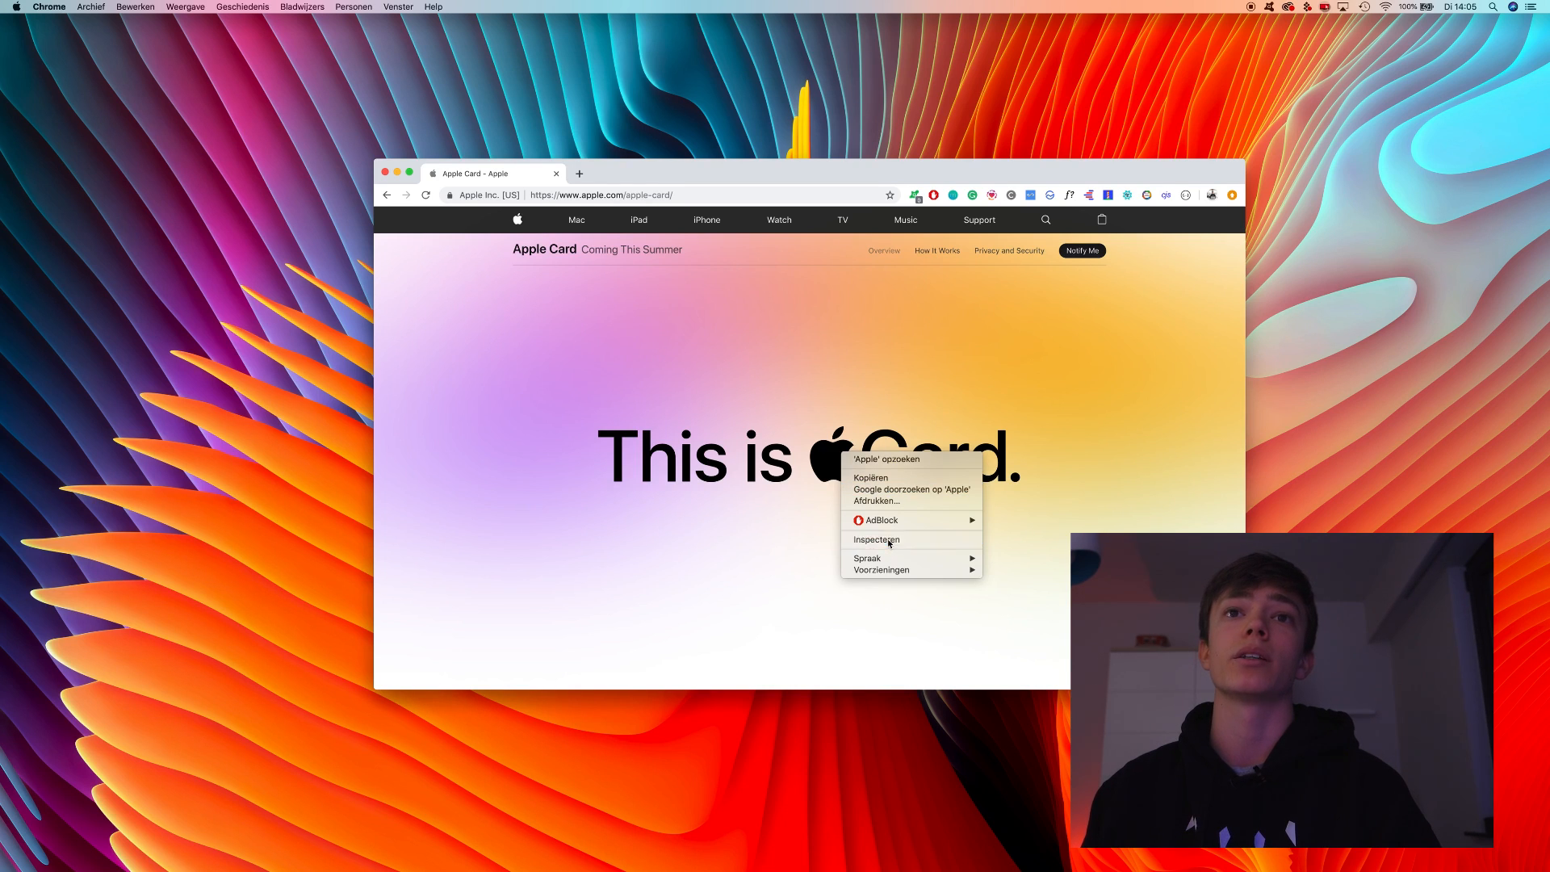
left_click(876, 539)
type("this is")
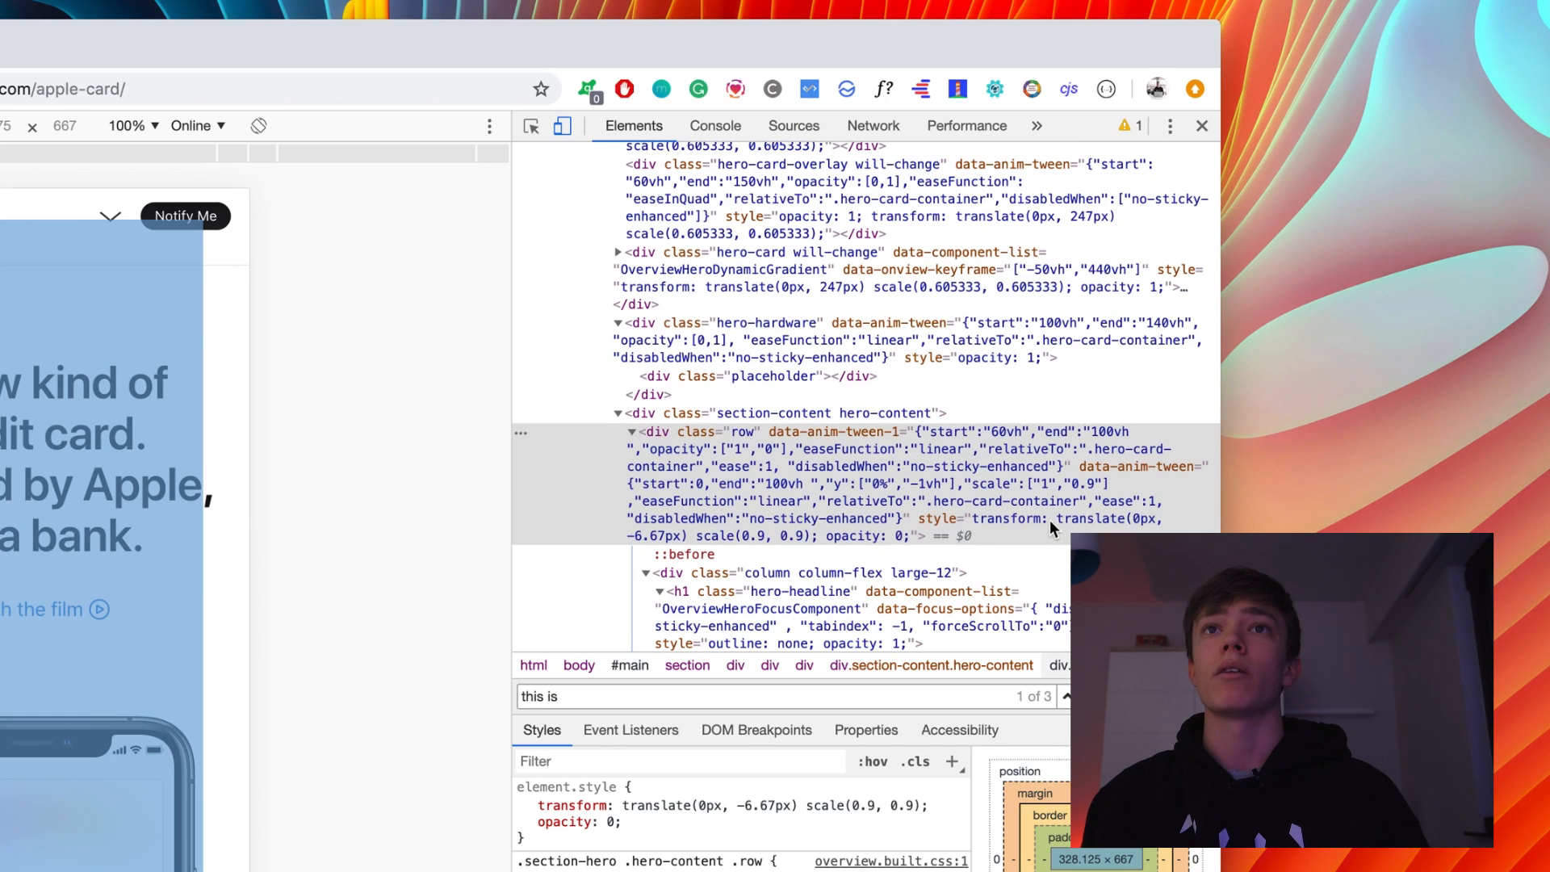
mouse_move(797, 442)
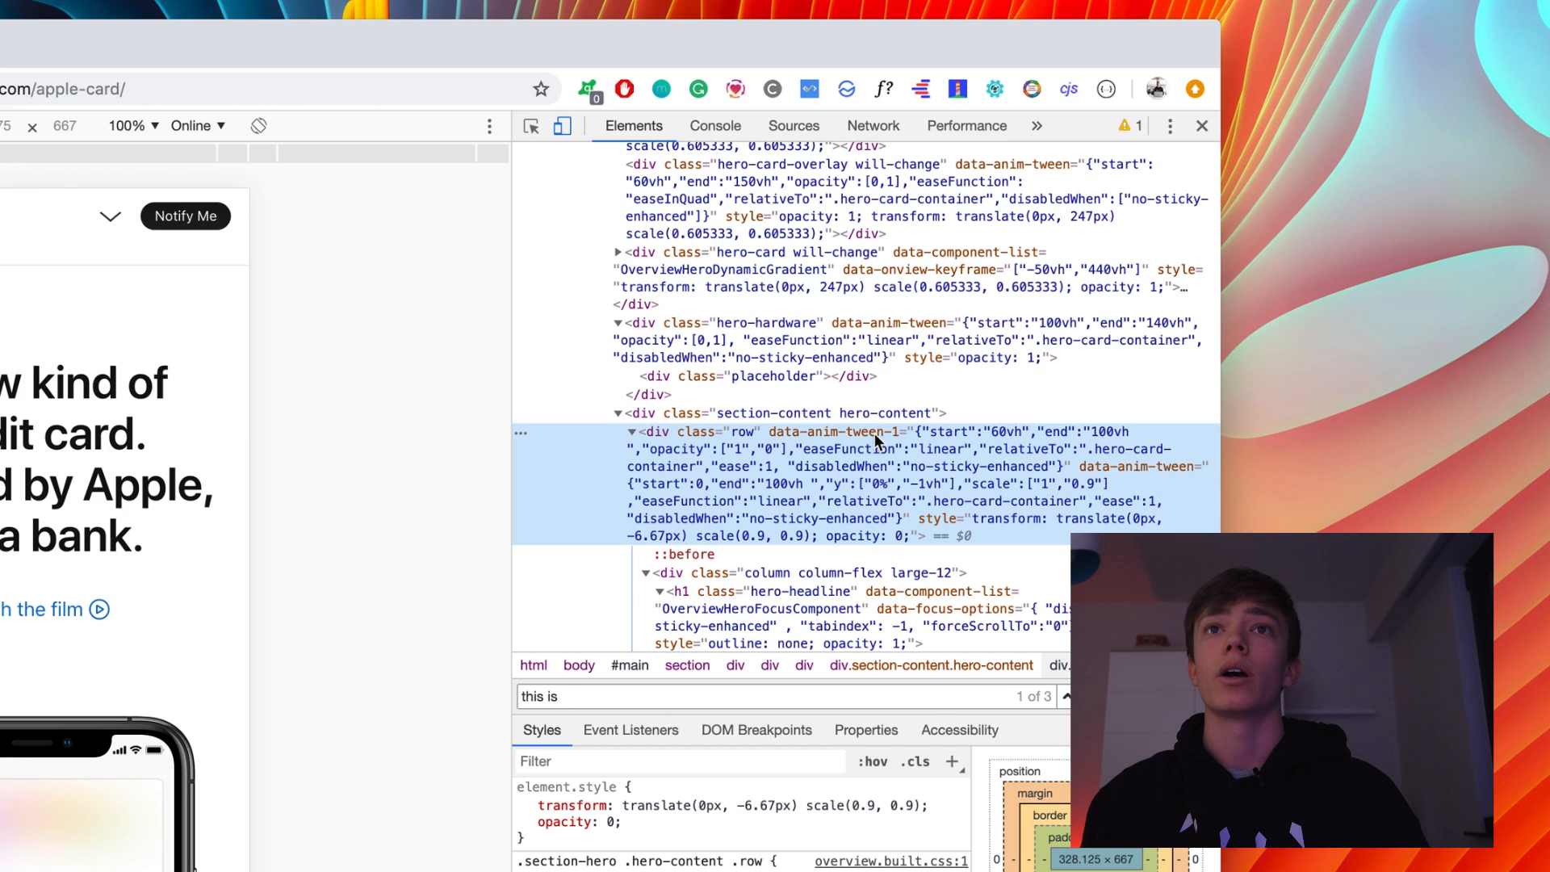
mouse_move(917, 472)
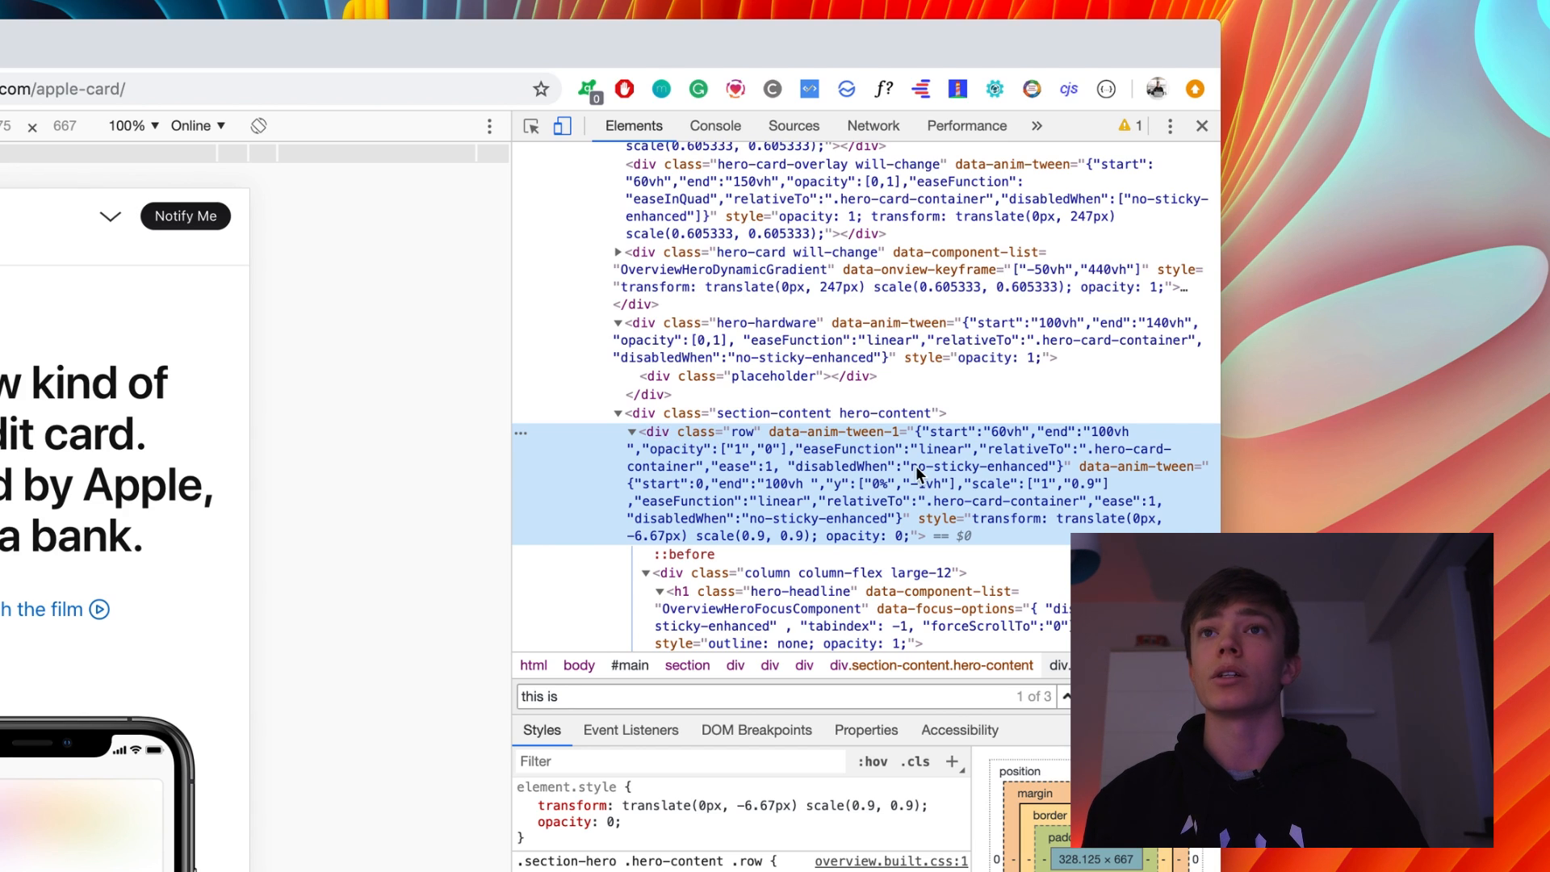